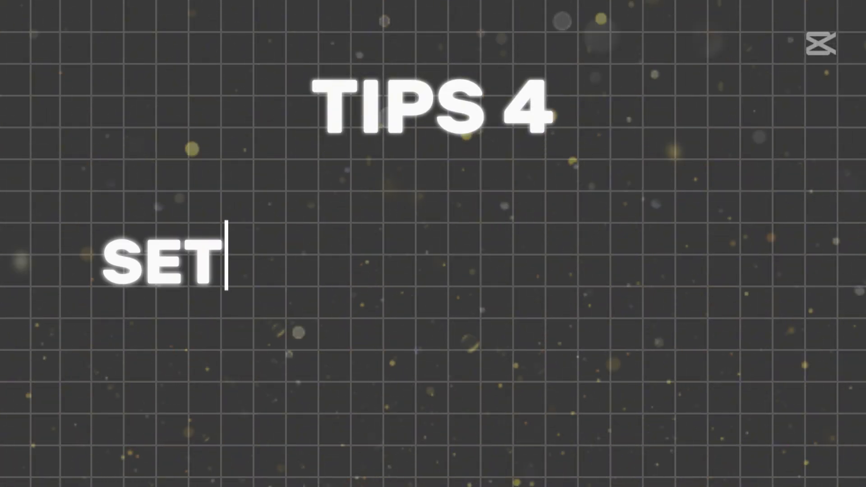
text(S YOUR HOTKEYS)
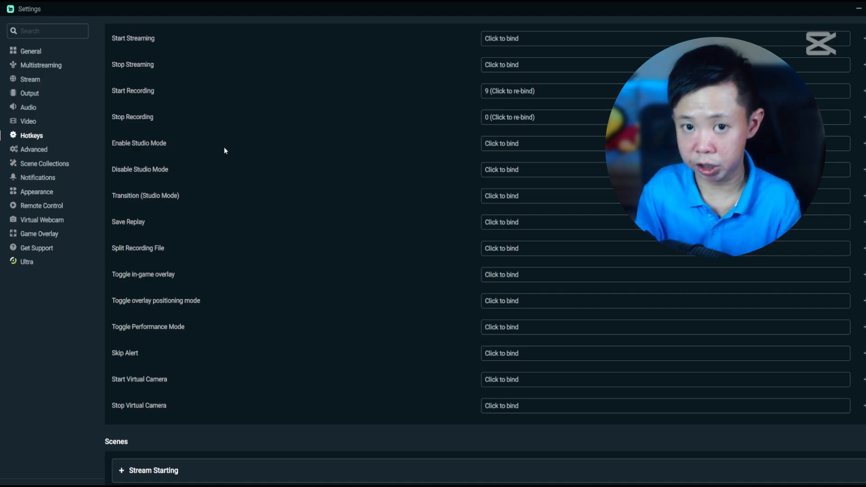
mouse_move(144, 198)
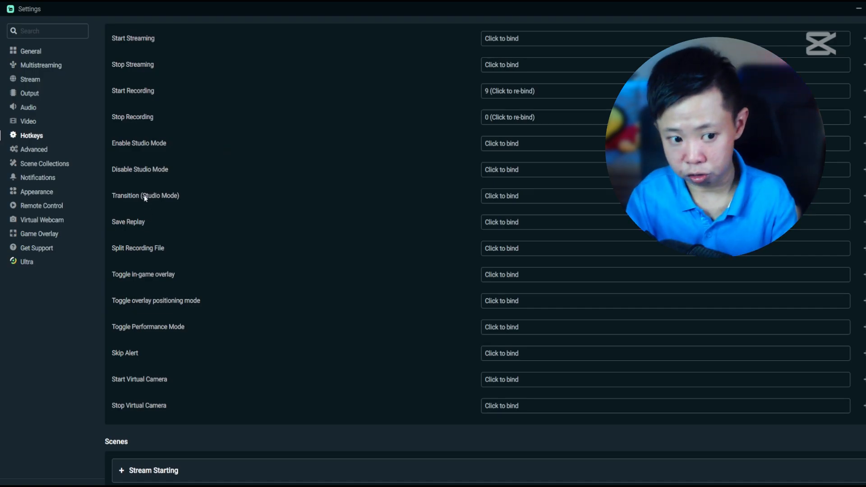
scroll(down, 3)
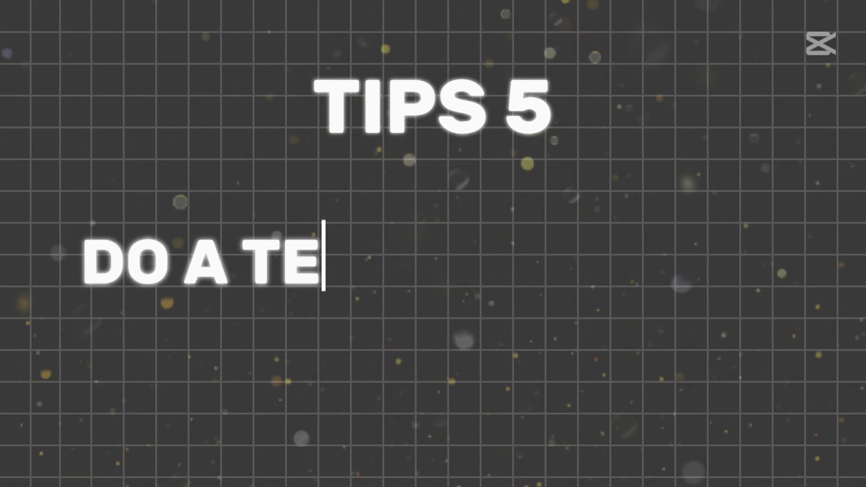
text(ST RECORDING)
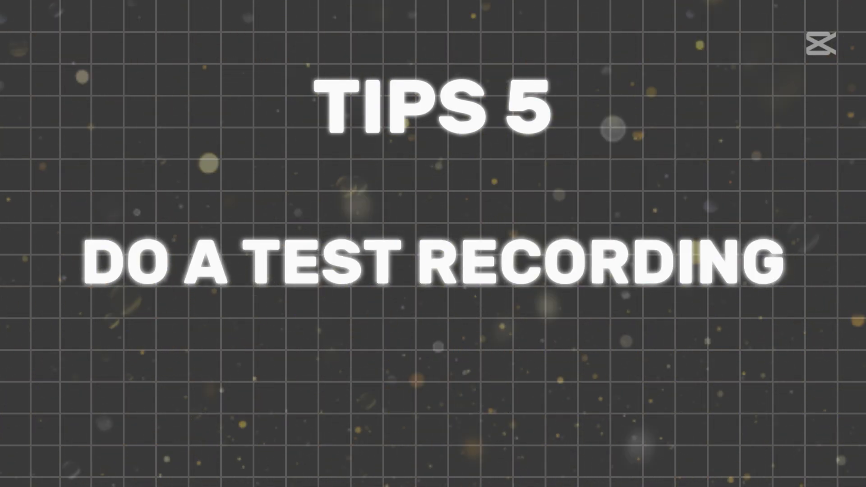